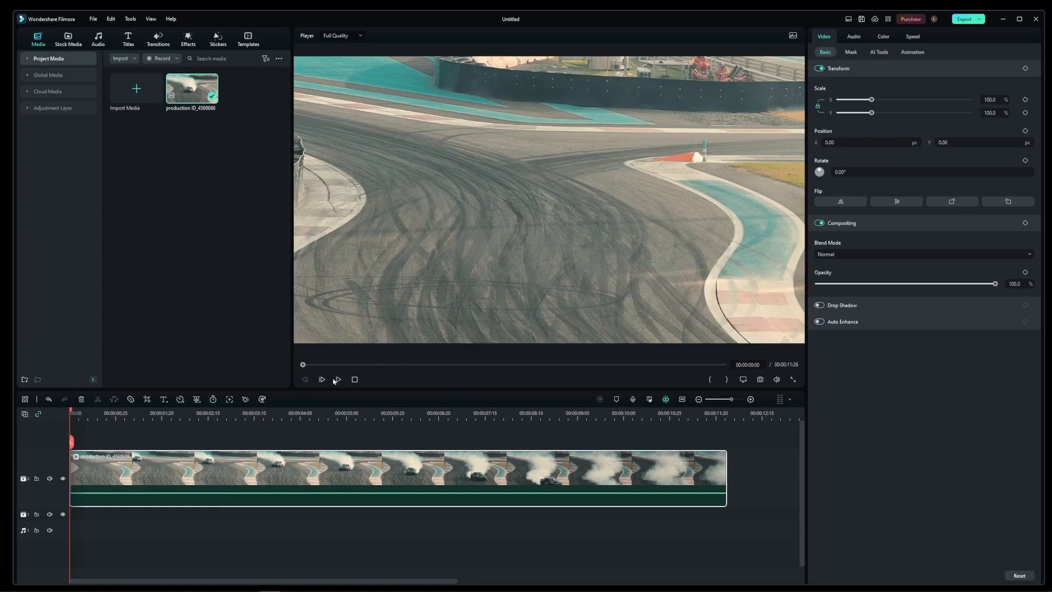
- Play the drift car clip in the preview for about three seconds, then pause it
{"action": "left_click", "coordinate": [337, 379]}
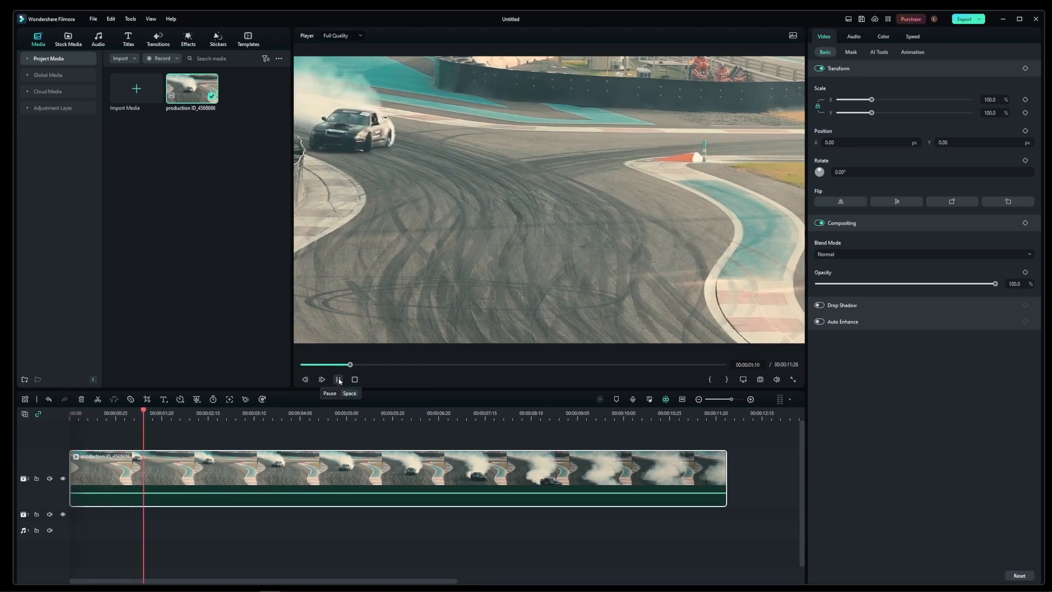
{"action": "left_click", "coordinate": [339, 380]}
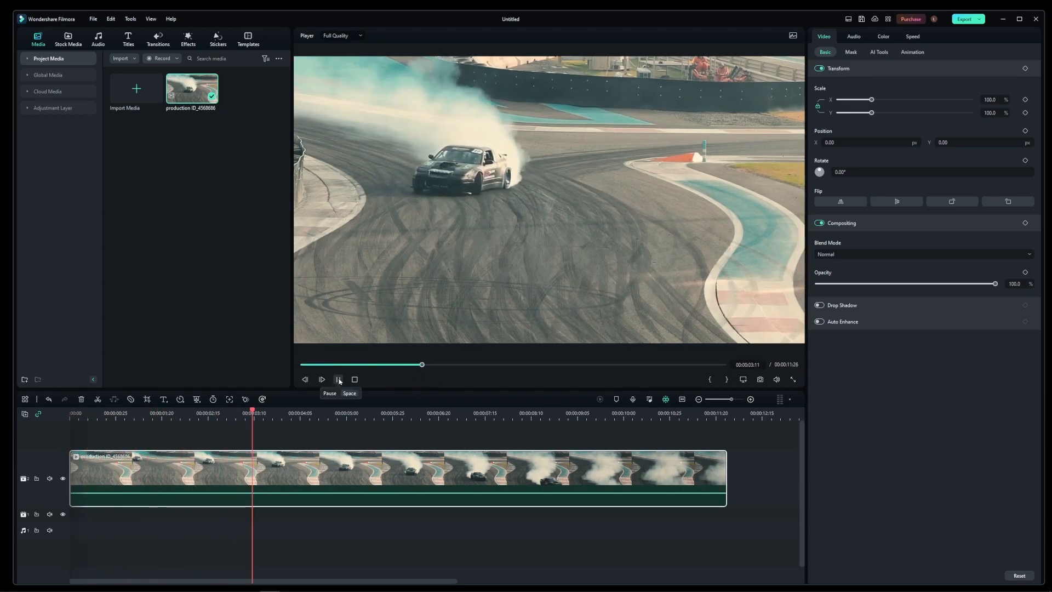
{"action": "left_click", "coordinate": [338, 379]}
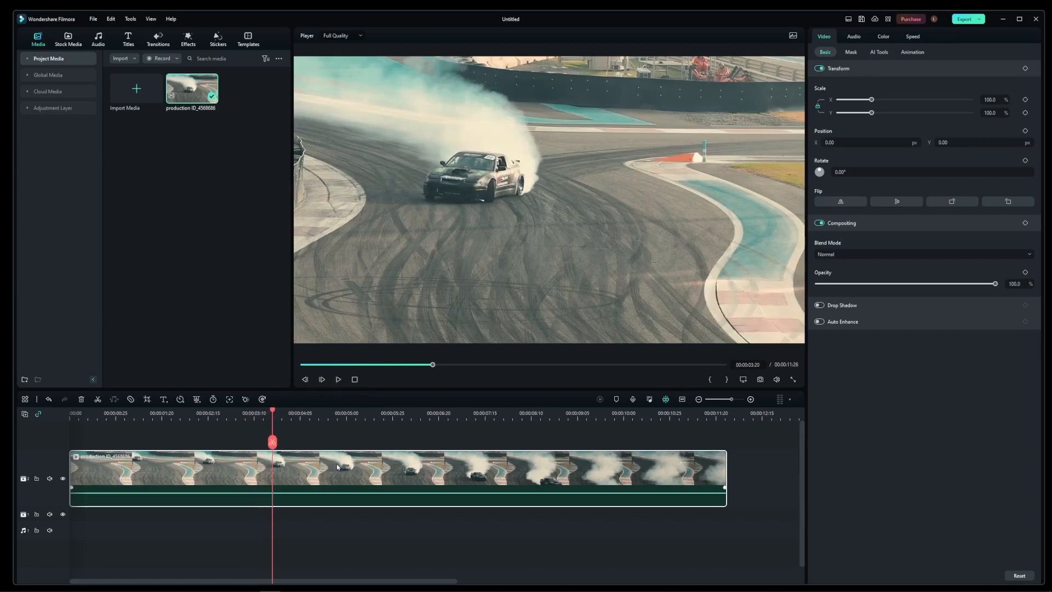
{"action": "mouse_move", "coordinate": [763, 270]}
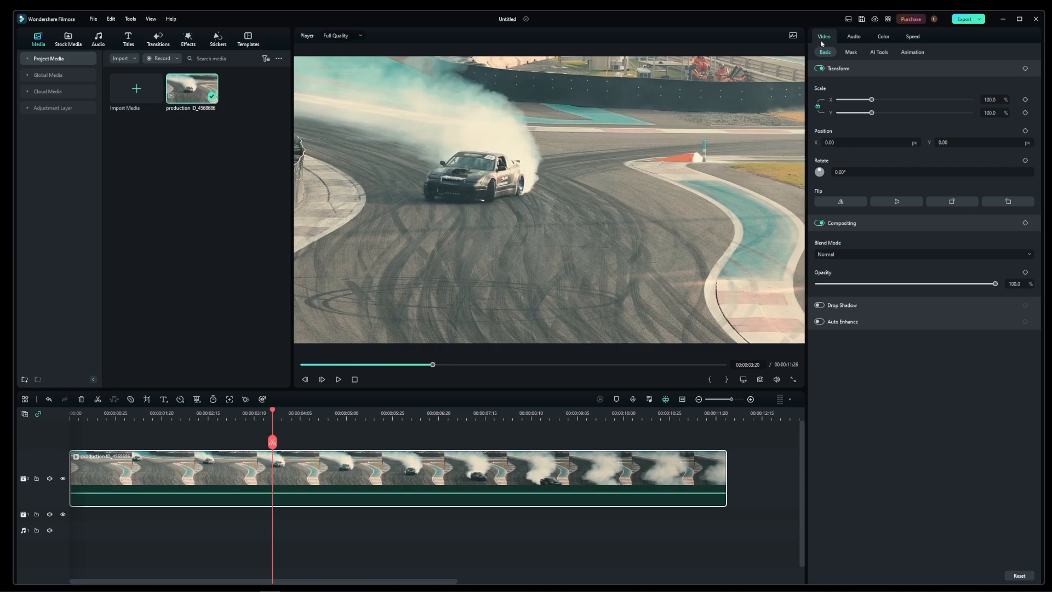
{"action": "mouse_move", "coordinate": [875, 138]}
{"action": "type", "text": "-10"}
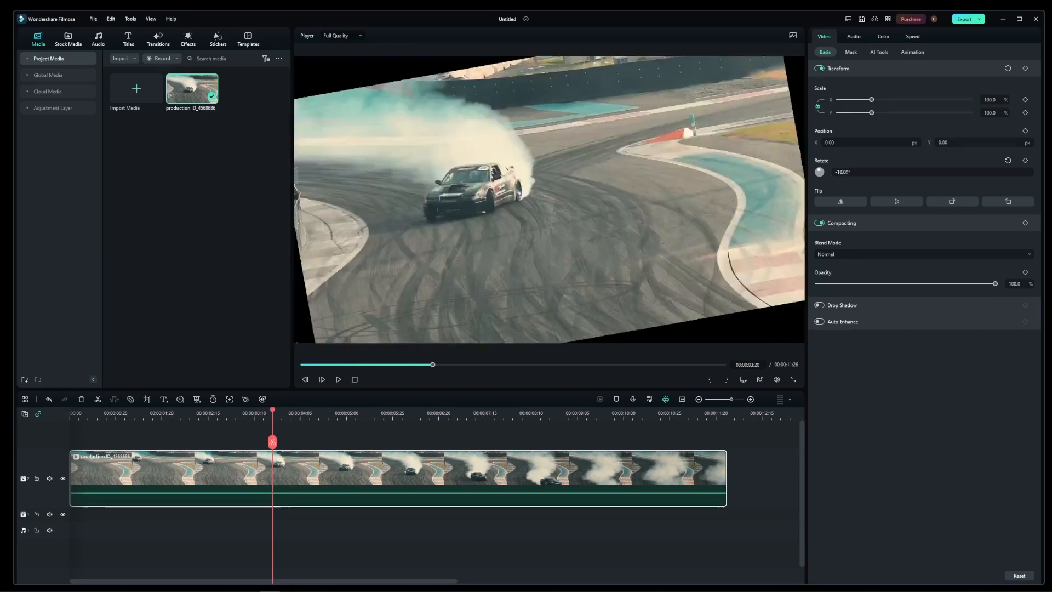
{"action": "left_click", "coordinate": [1025, 160]}
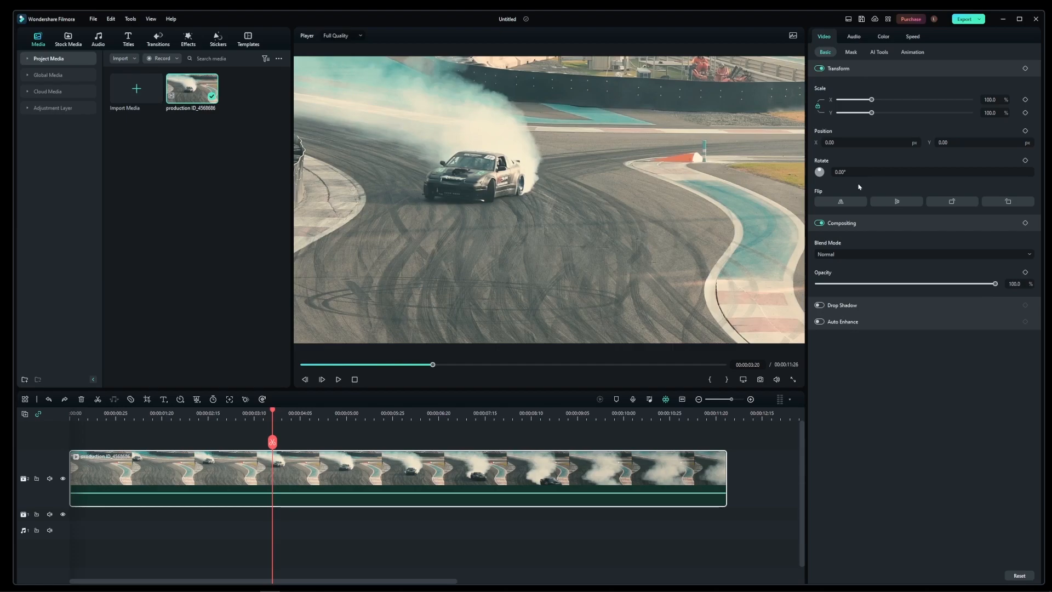
- Flip the drift clip horizontally and vertically, then rotate it 90° so it stands vertical
{"action": "left_click", "coordinate": [841, 202]}
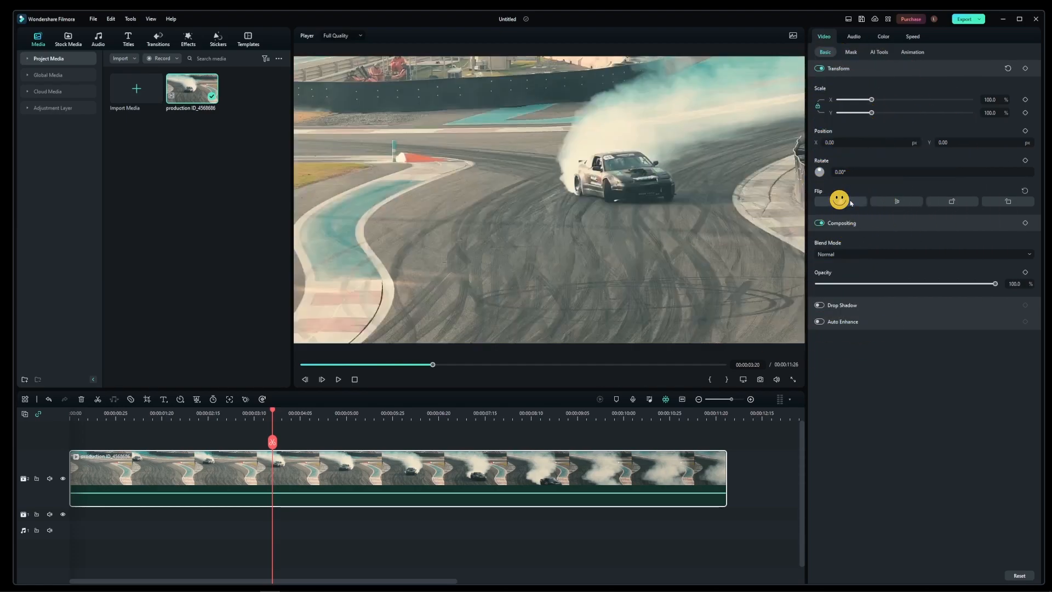
{"action": "left_click", "coordinate": [339, 379]}
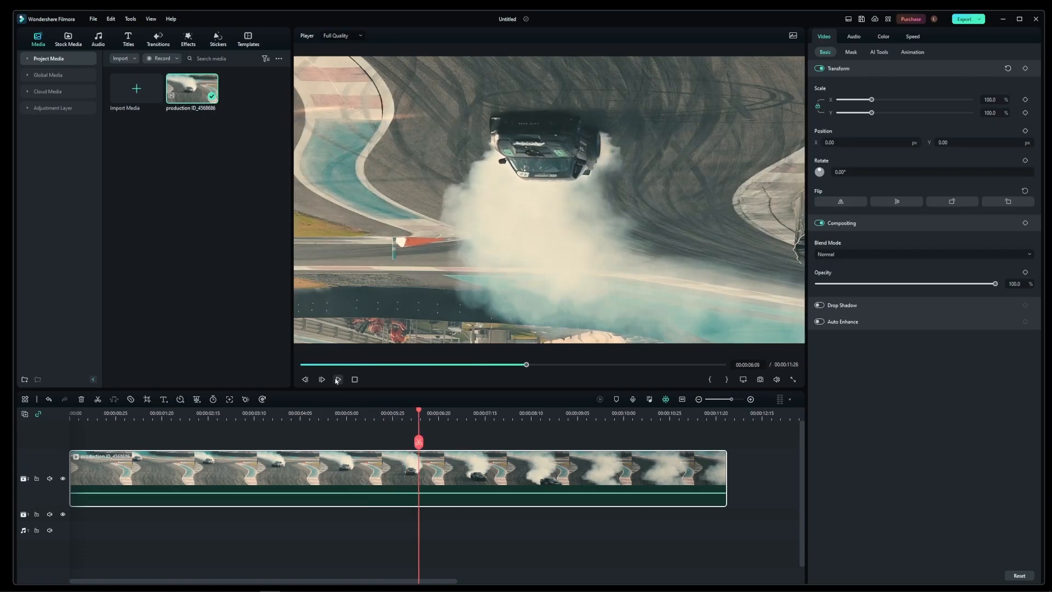
{"action": "left_click", "coordinate": [336, 380]}
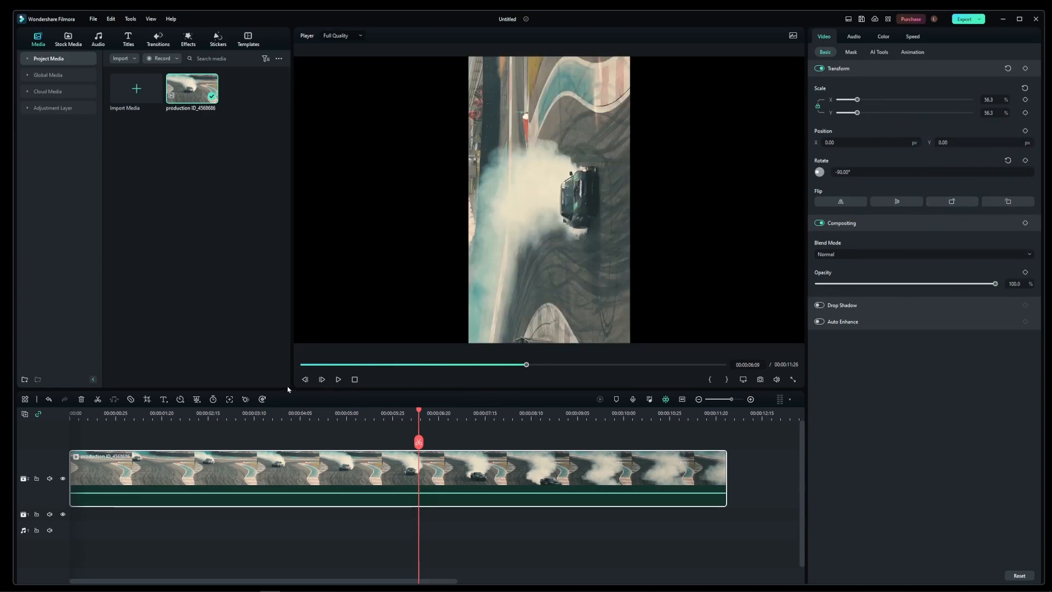
- Undo the flips and set the clip to about -7° rotation at roughly 80.7% scale
{"action": "left_click", "coordinate": [338, 380]}
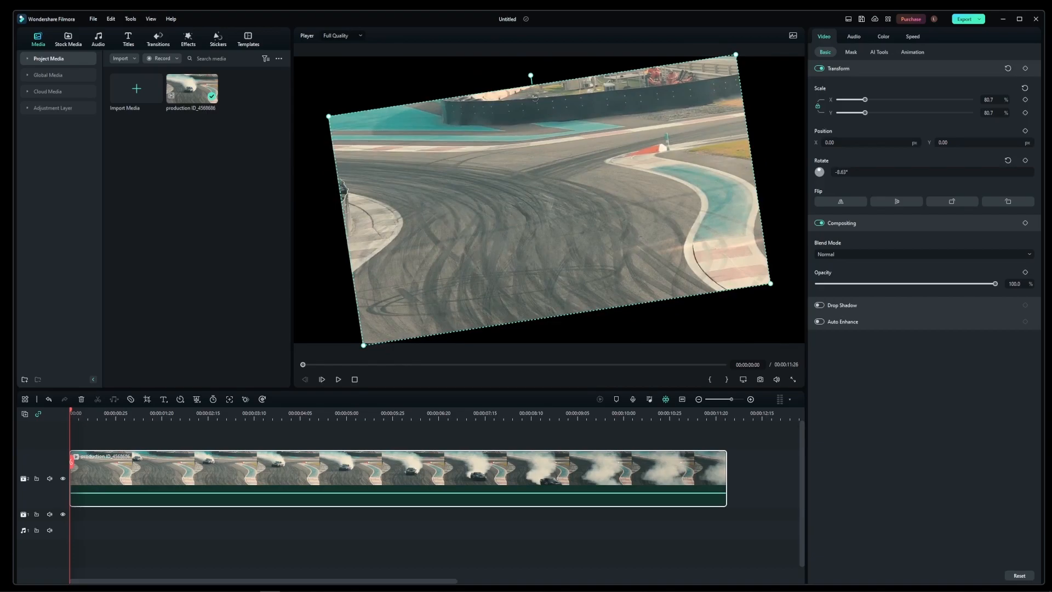
- Play the tilted, 81%-scaled drift clip past the seven-second mark, then pause
{"action": "left_click", "coordinate": [310, 413]}
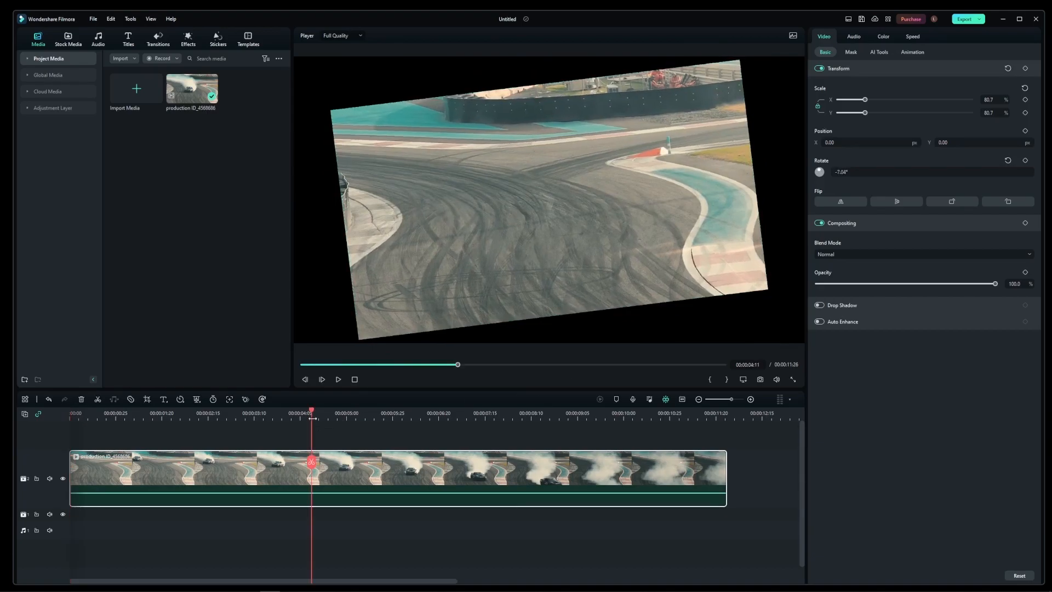
{"action": "left_click", "coordinate": [338, 379]}
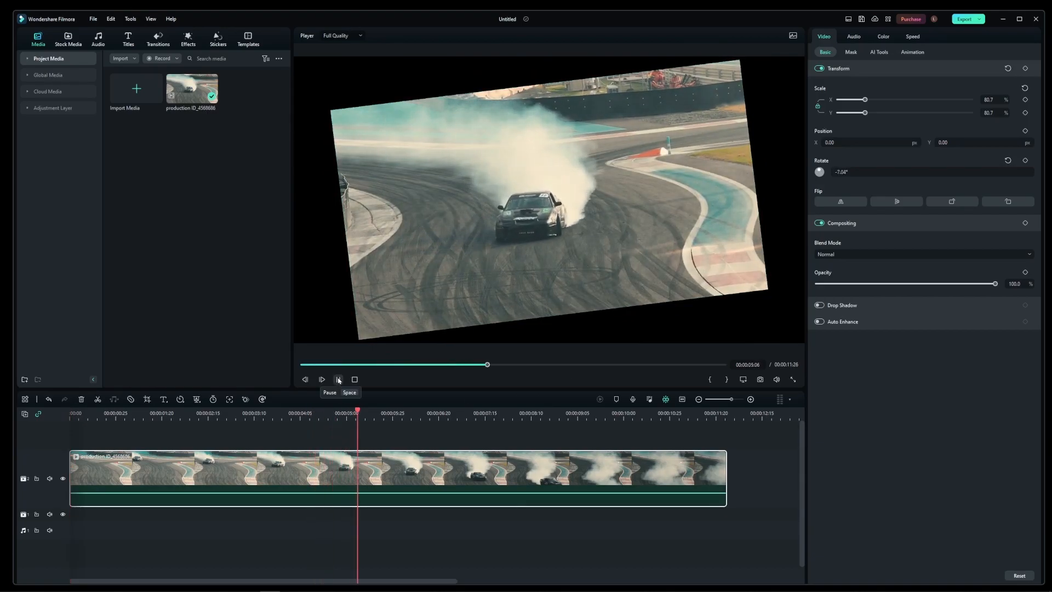
{"action": "left_click", "coordinate": [339, 379]}
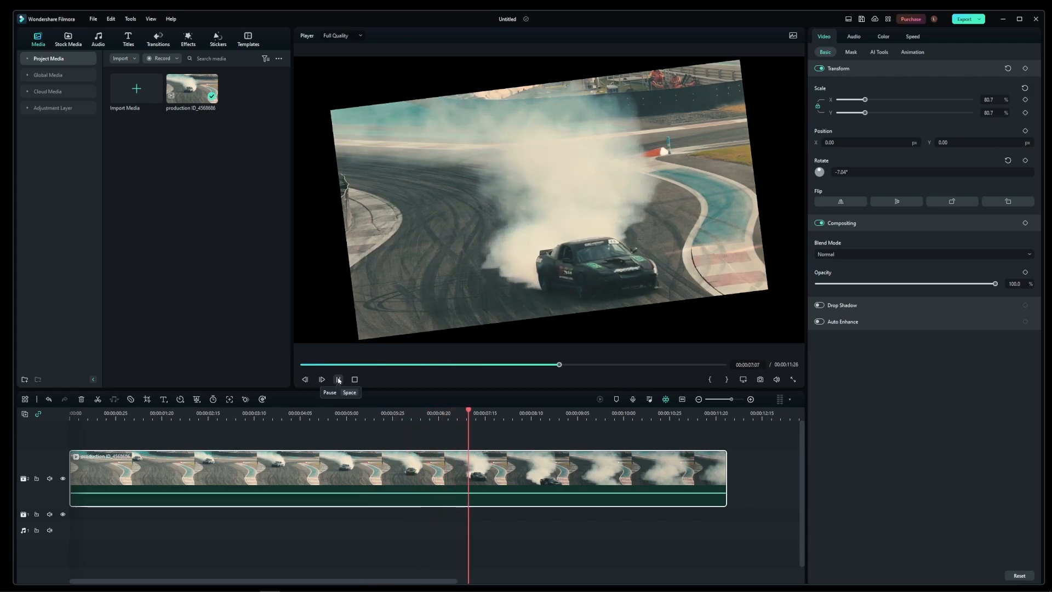
{"action": "left_click", "coordinate": [339, 379]}
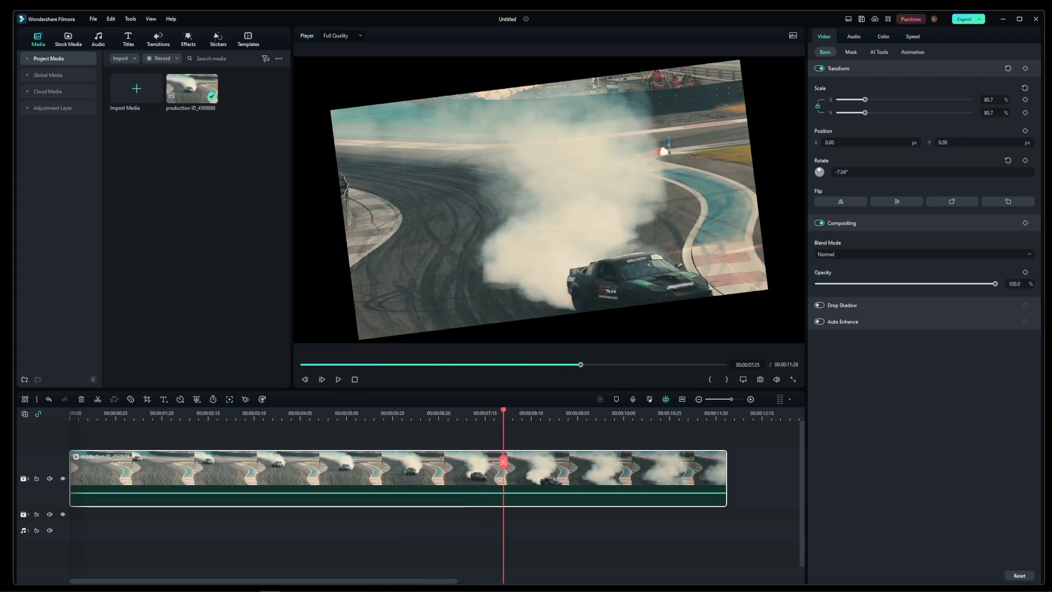